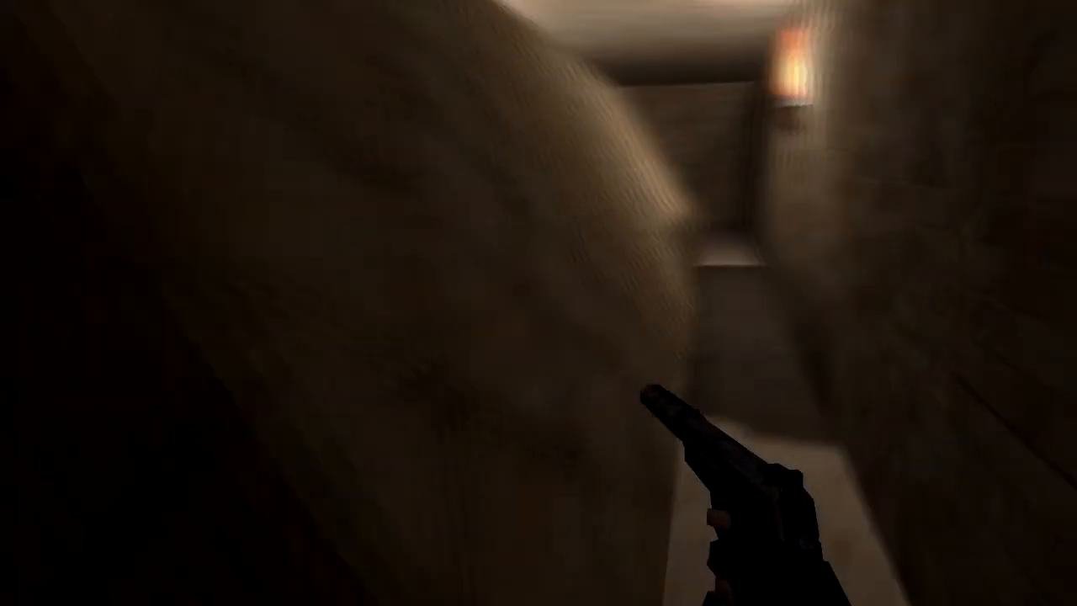
pyautogui.moveTo(538, 303)
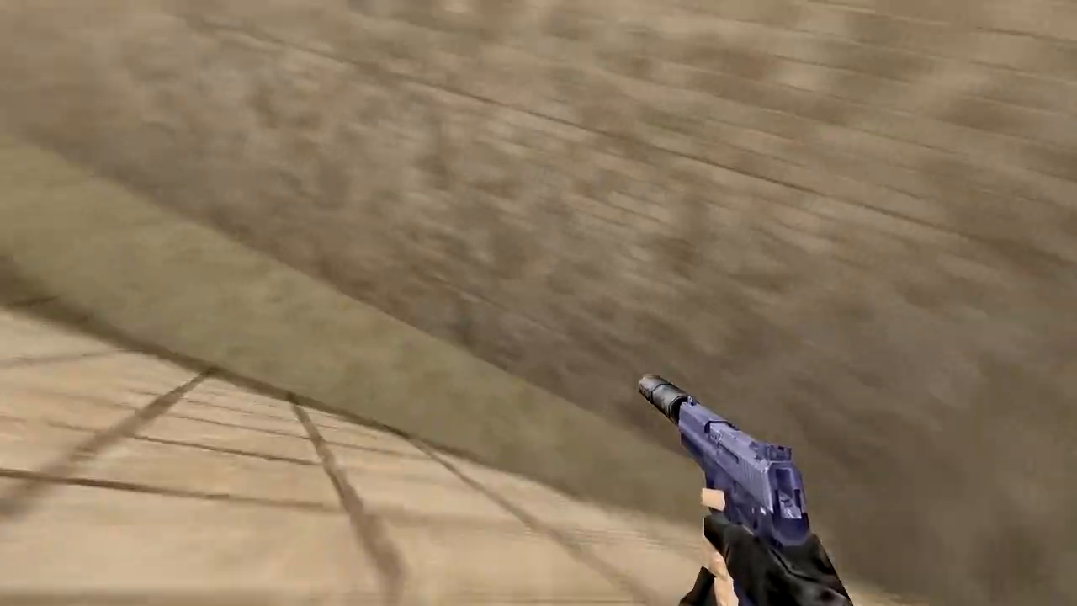